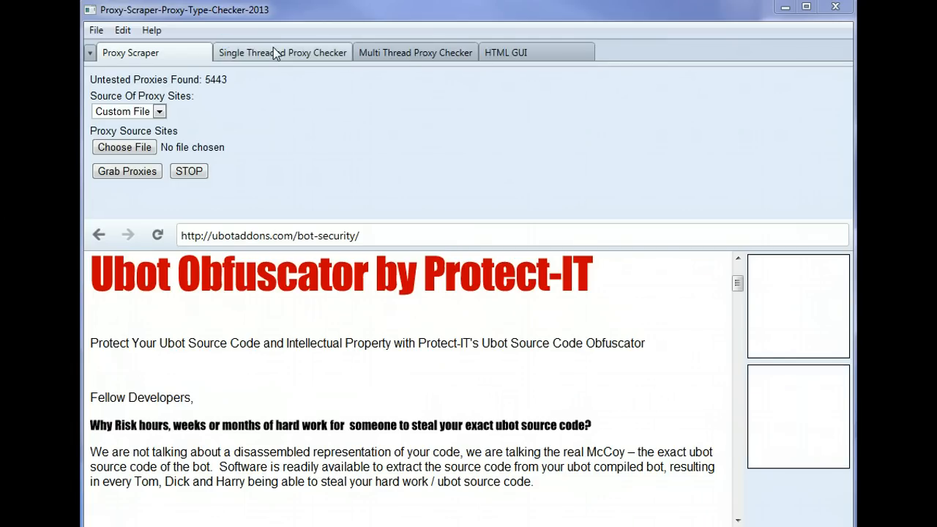
{"action": "mouse_move", "coordinate": [256, 57]}
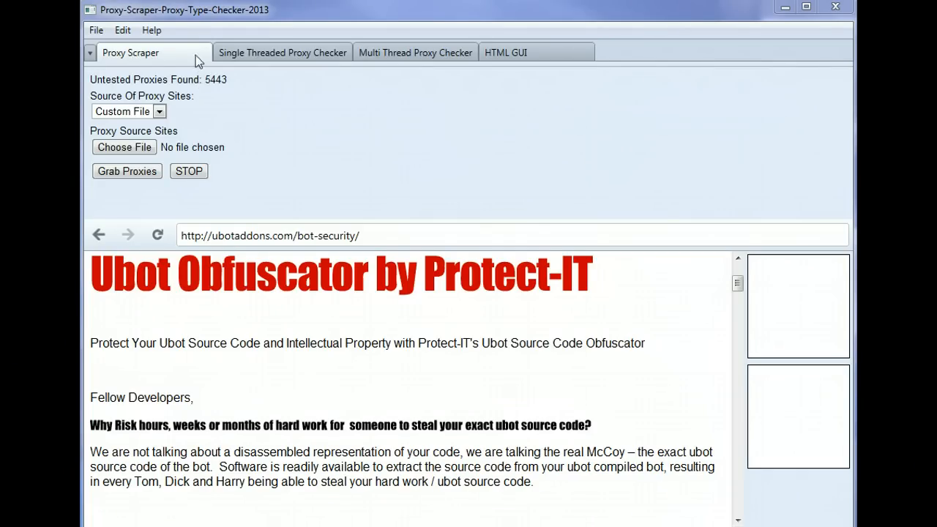
{"action": "mouse_move", "coordinate": [139, 55]}
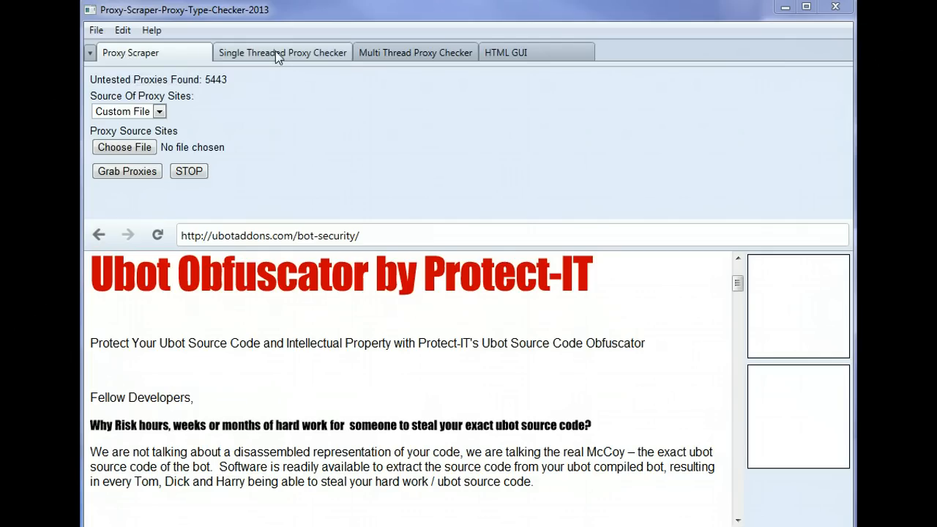
{"action": "mouse_move", "coordinate": [273, 54]}
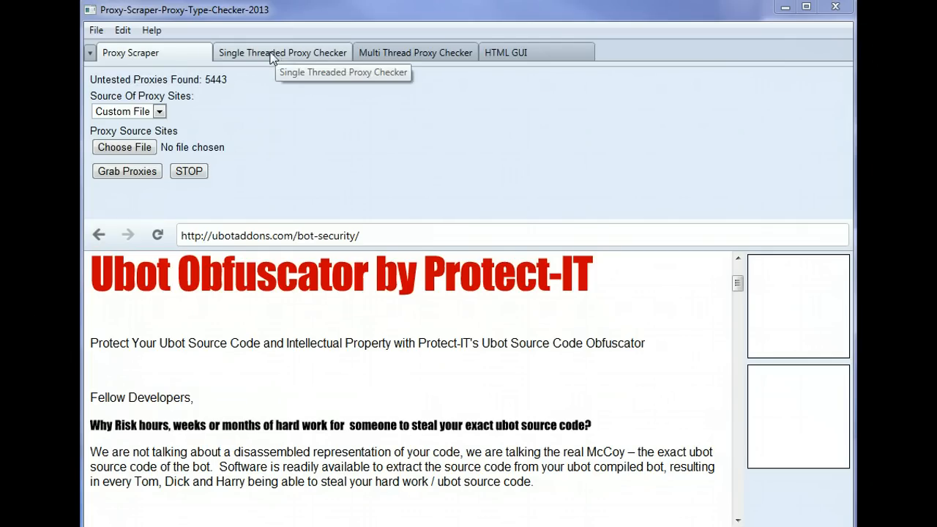
{"action": "mouse_move", "coordinate": [314, 114]}
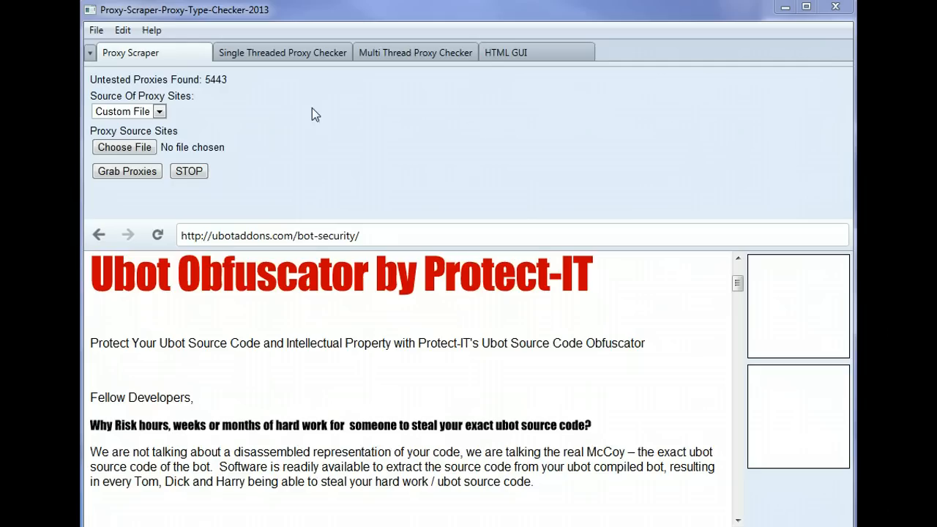
{"action": "mouse_move", "coordinate": [415, 57]}
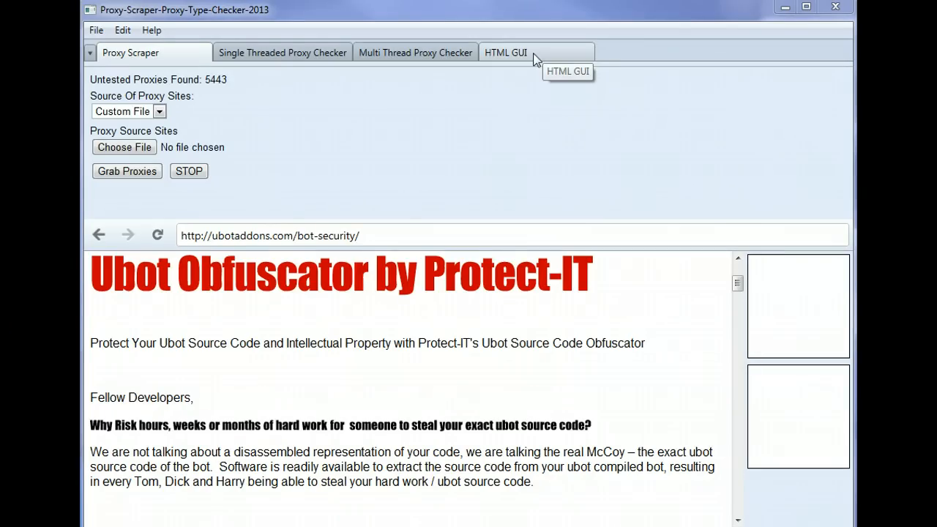
{"action": "mouse_move", "coordinate": [431, 118]}
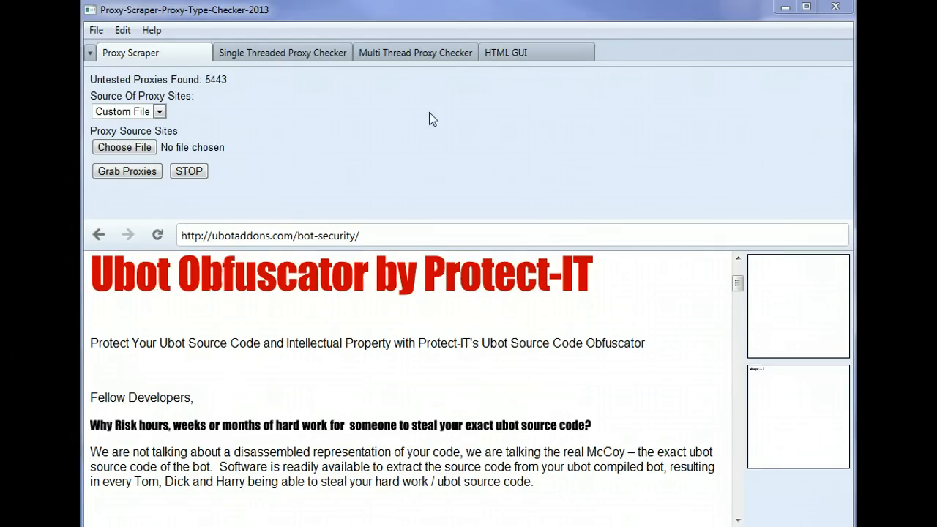
{"action": "mouse_move", "coordinate": [234, 145]}
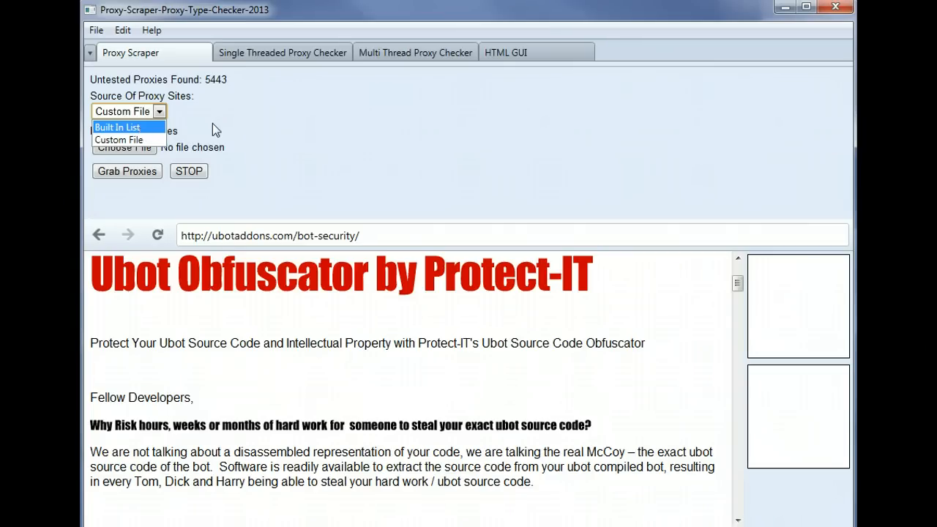
Choose Built In List as the source of proxy sites, then move to the single-threaded checker
{"action": "left_click", "coordinate": [115, 126]}
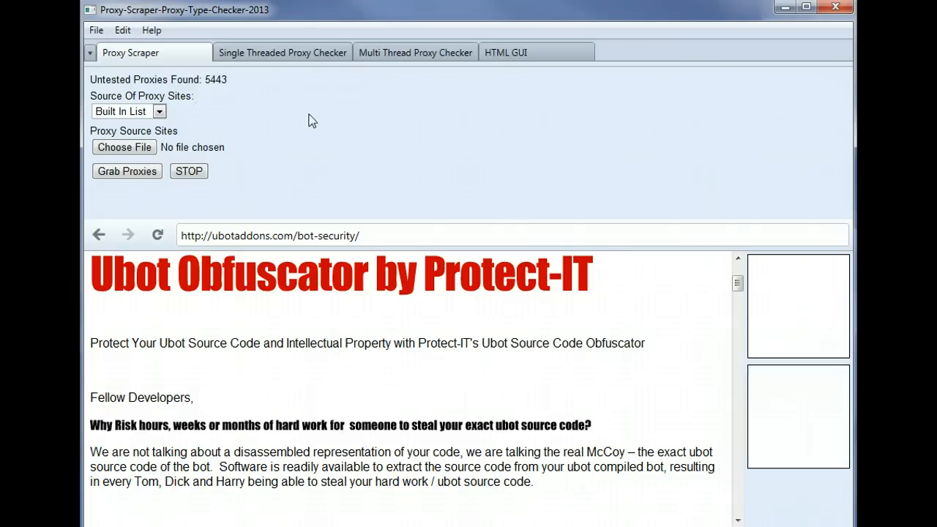
{"action": "mouse_move", "coordinate": [179, 115]}
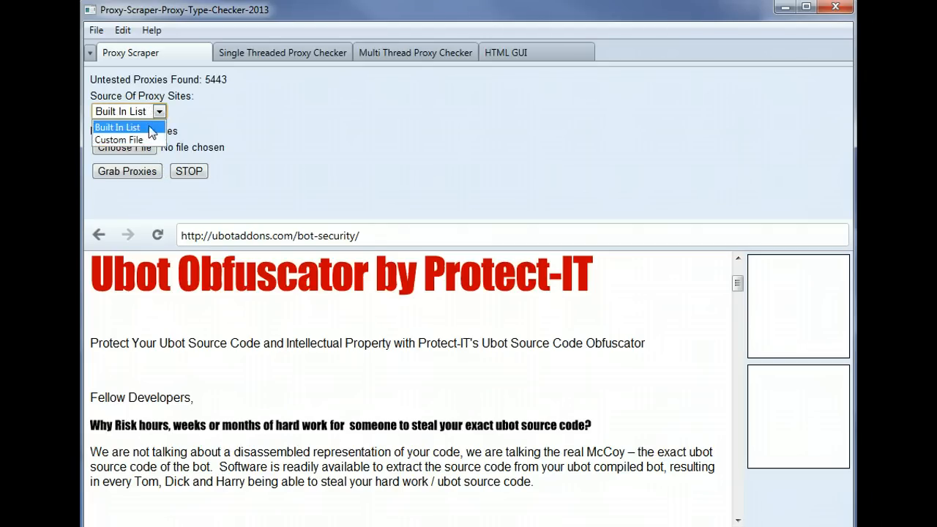
{"action": "mouse_move", "coordinate": [223, 122]}
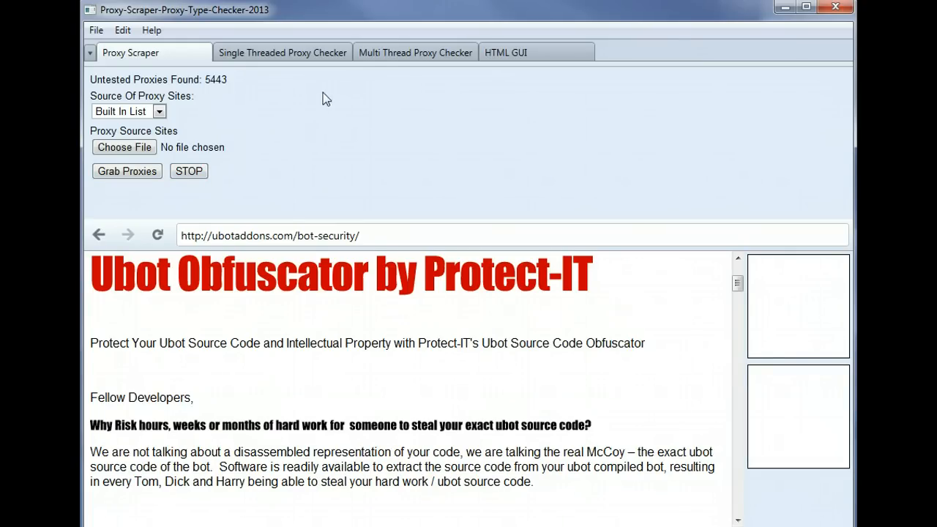
{"action": "mouse_move", "coordinate": [243, 103]}
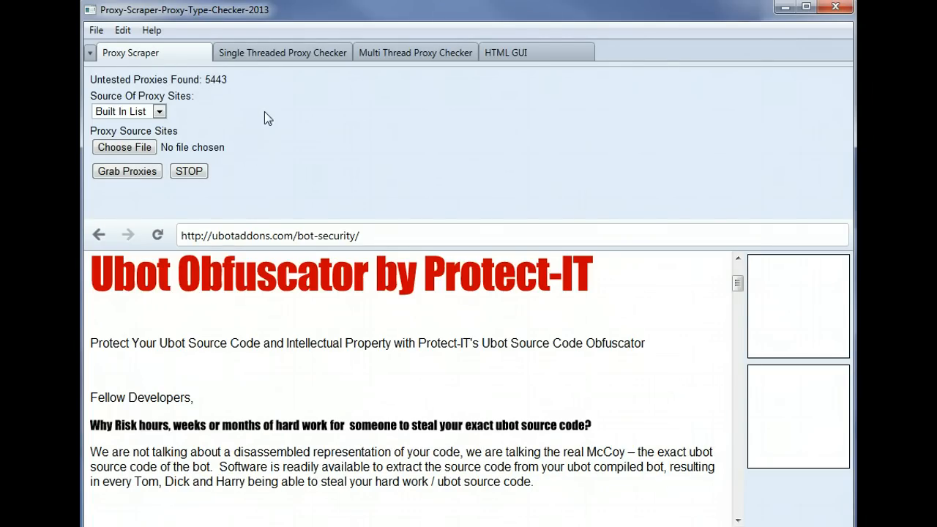
{"action": "mouse_move", "coordinate": [264, 54]}
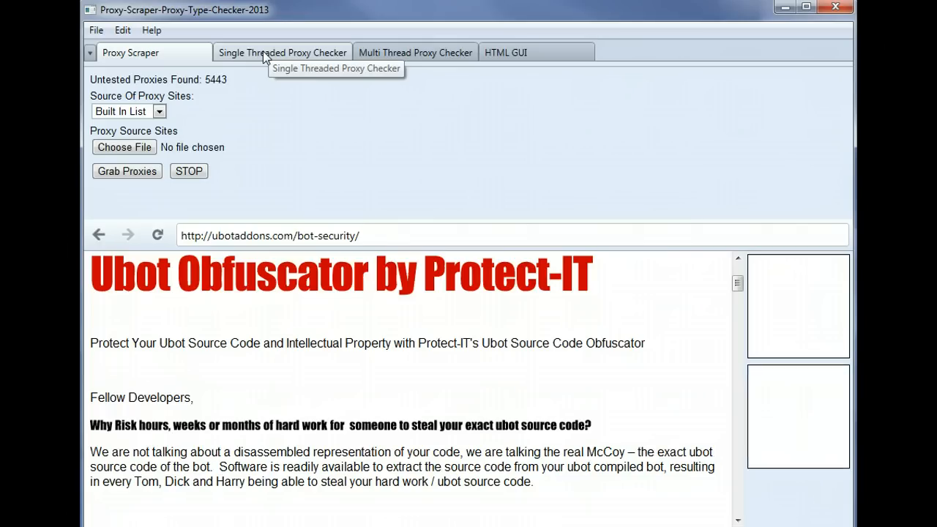
{"action": "left_click", "coordinate": [284, 53]}
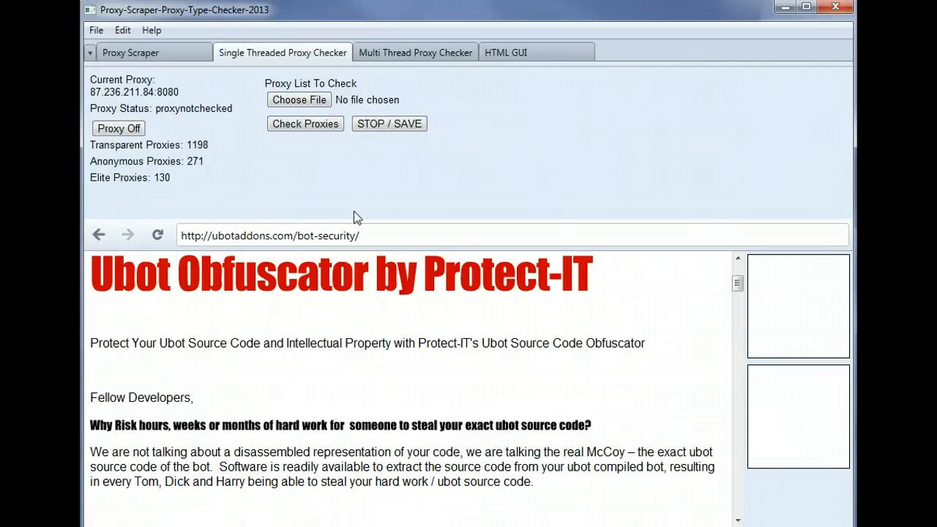
{"action": "mouse_move", "coordinate": [352, 198]}
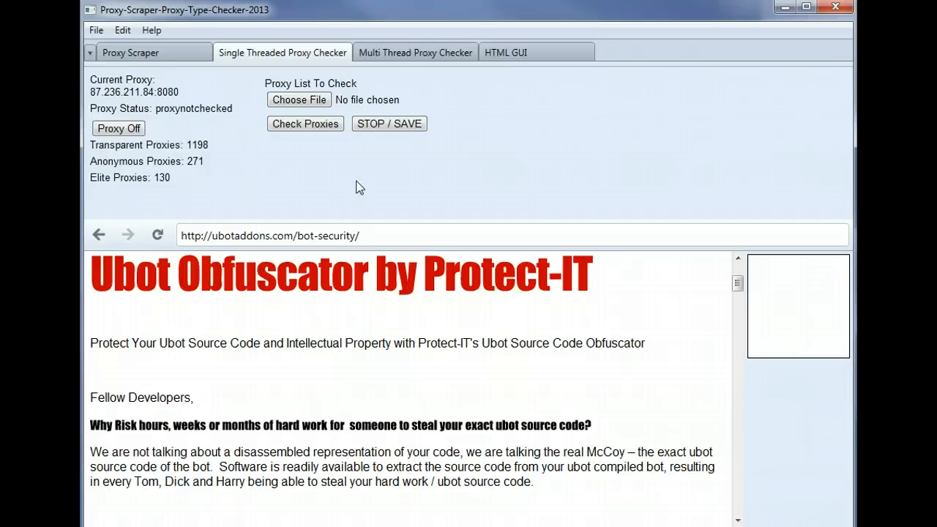
{"action": "mouse_move", "coordinate": [415, 53]}
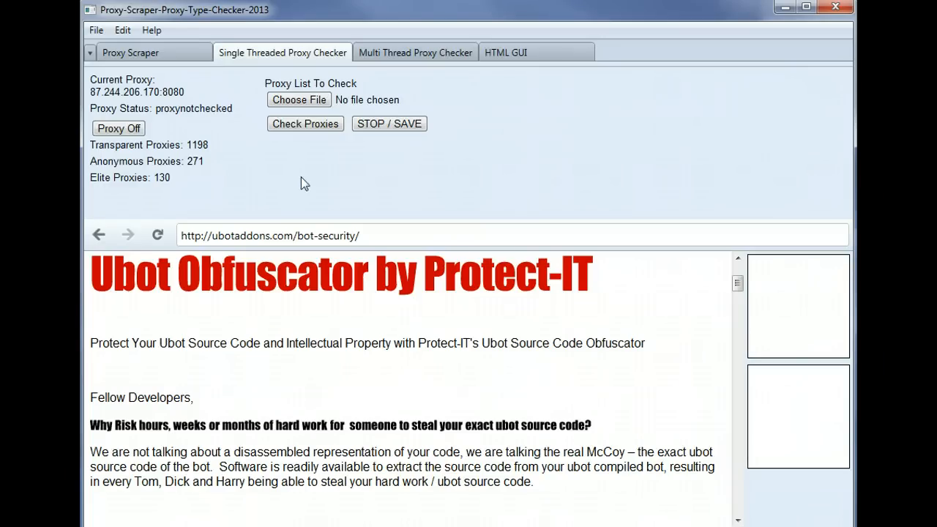
{"action": "mouse_move", "coordinate": [183, 76]}
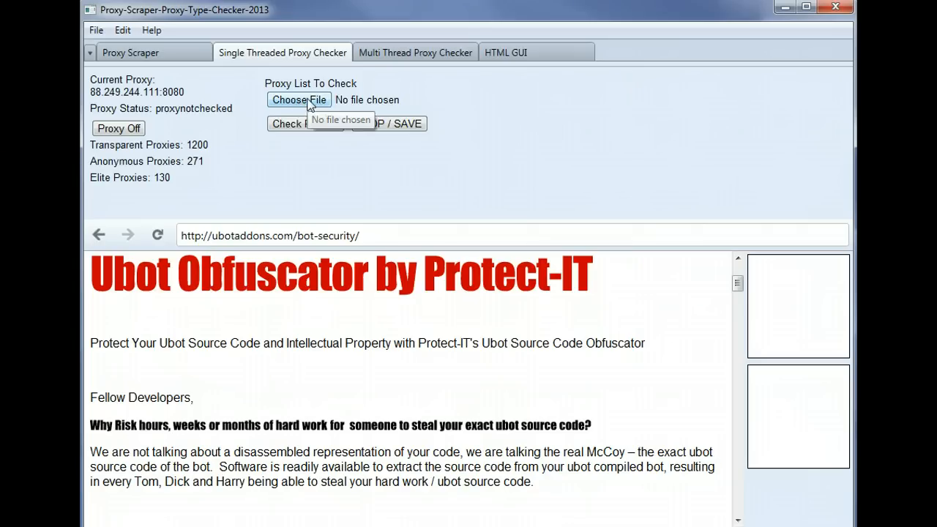
Choose a proxy file and run the single-threaded check, reaching 1202 transparent and 272 anonymous
{"action": "left_click", "coordinate": [305, 120]}
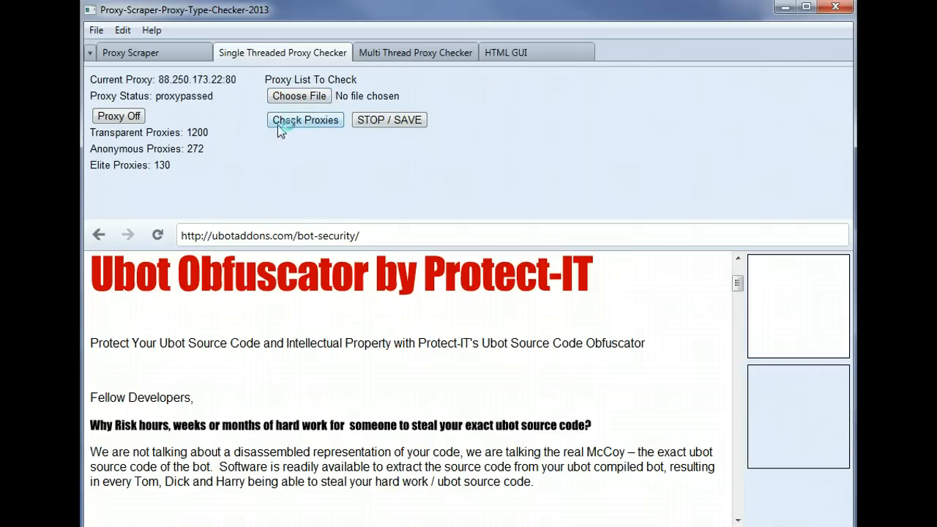
{"action": "left_click", "coordinate": [304, 120]}
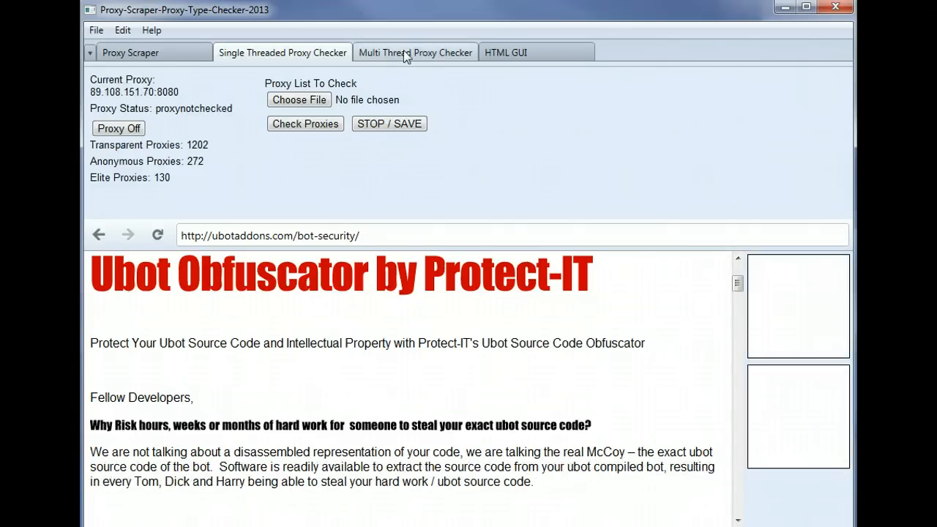
View the multi-threaded checker's progress, then the HTML GUI dashboard showing 2634 of 5443 tested
{"action": "left_click", "coordinate": [415, 53]}
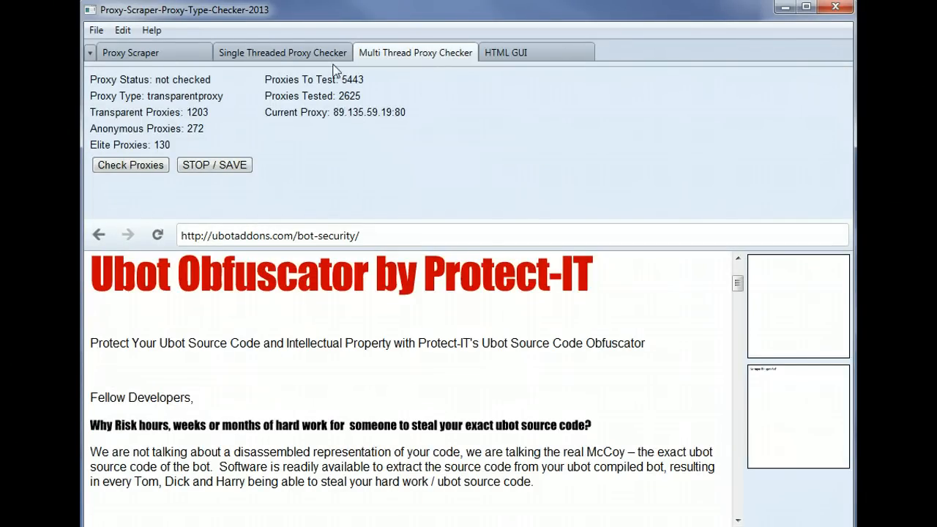
{"action": "mouse_move", "coordinate": [422, 150]}
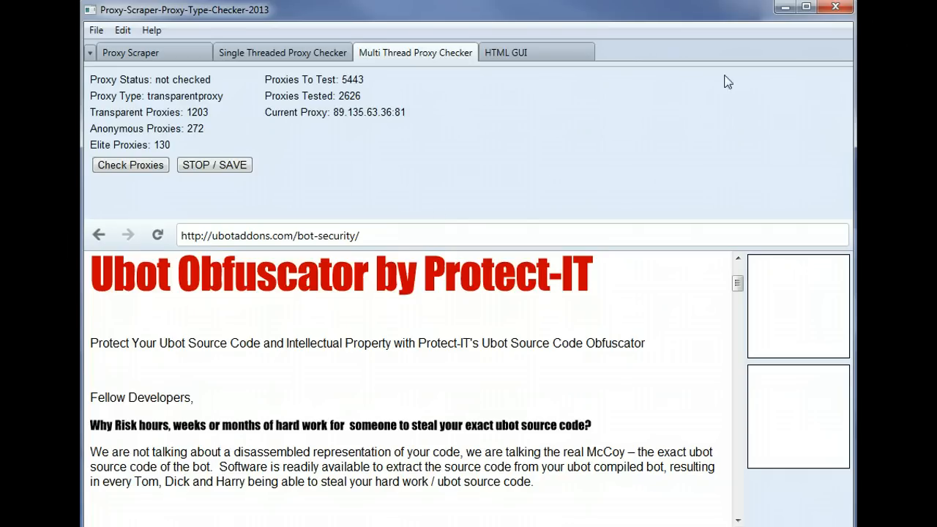
{"action": "mouse_move", "coordinate": [799, 132]}
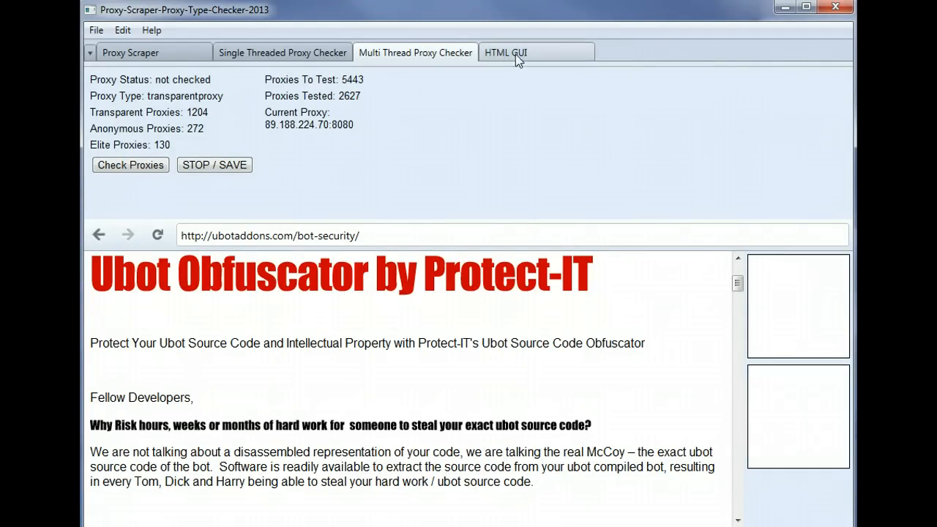
{"action": "left_click", "coordinate": [508, 53]}
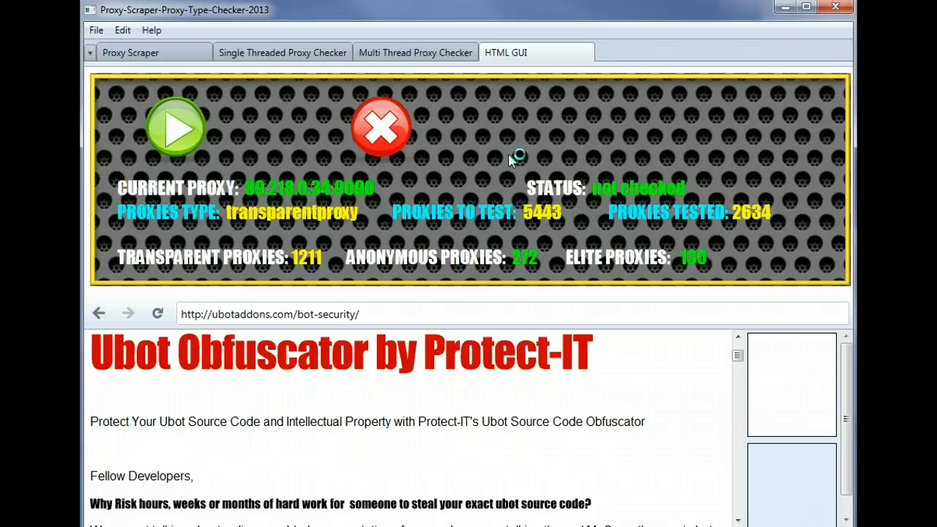
{"action": "mouse_move", "coordinate": [616, 89]}
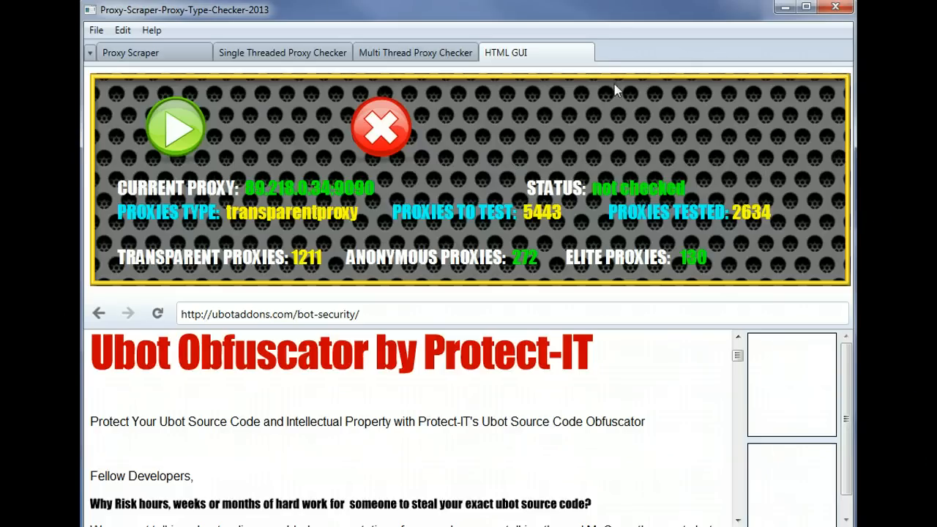
{"action": "mouse_move", "coordinate": [679, 176]}
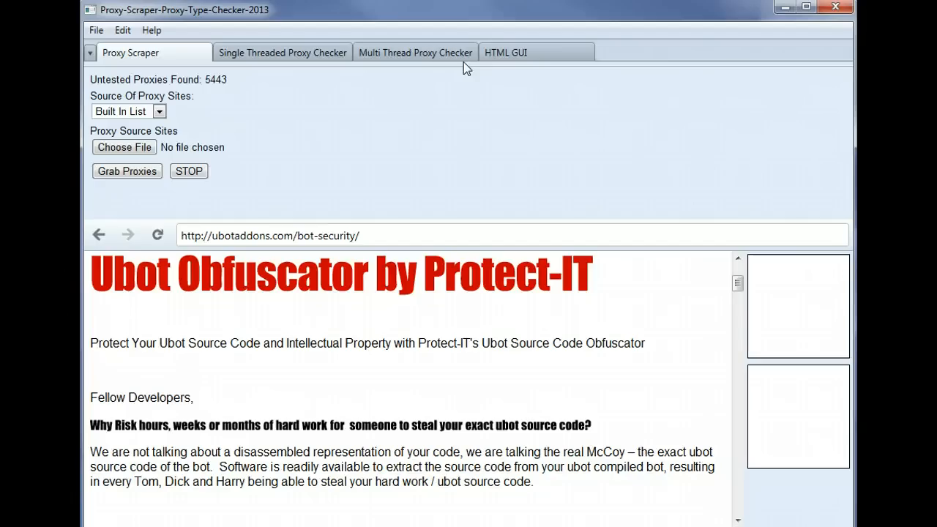
{"action": "mouse_move", "coordinate": [413, 65]}
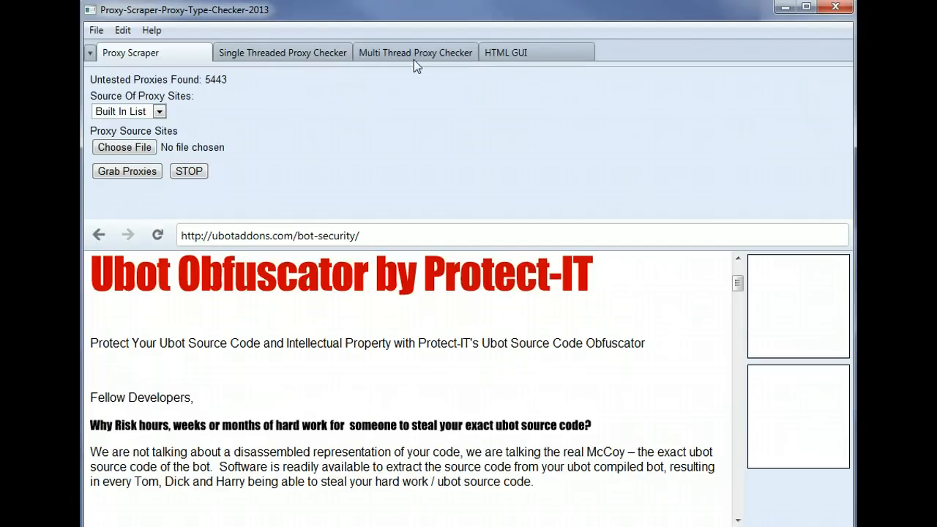
{"action": "mouse_move", "coordinate": [292, 90]}
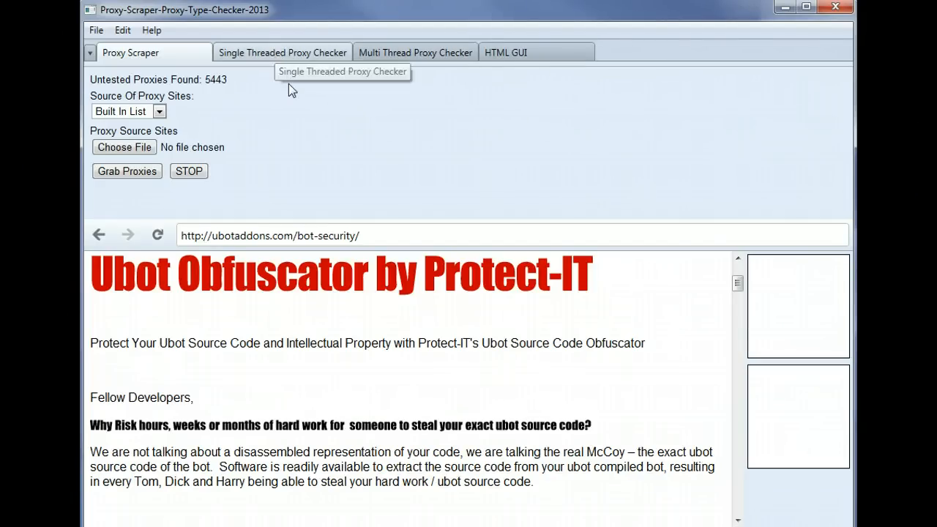